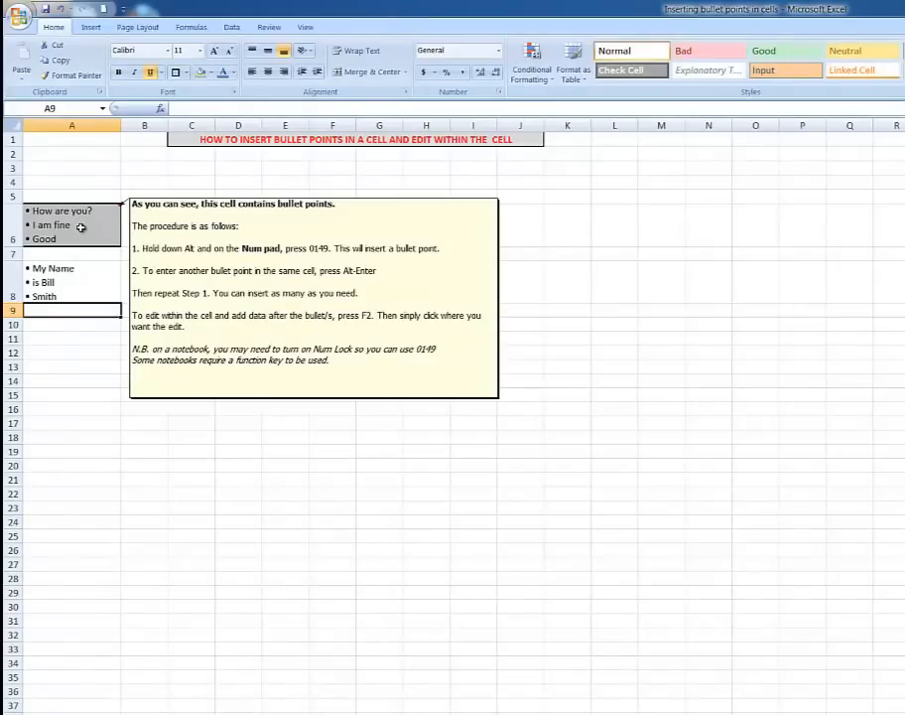
mouse_move(96, 226)
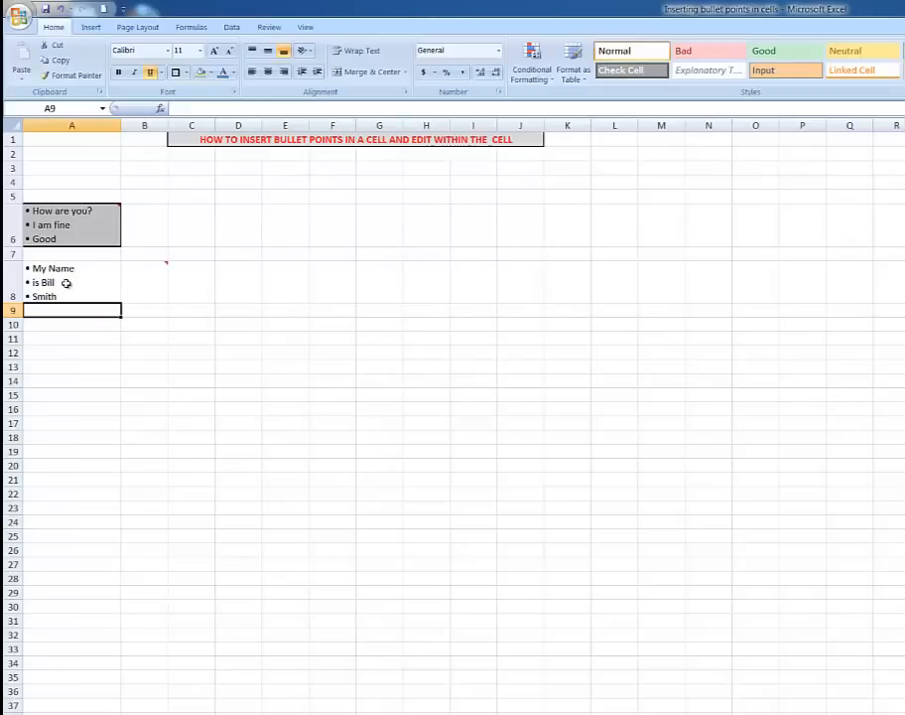
mouse_move(151, 274)
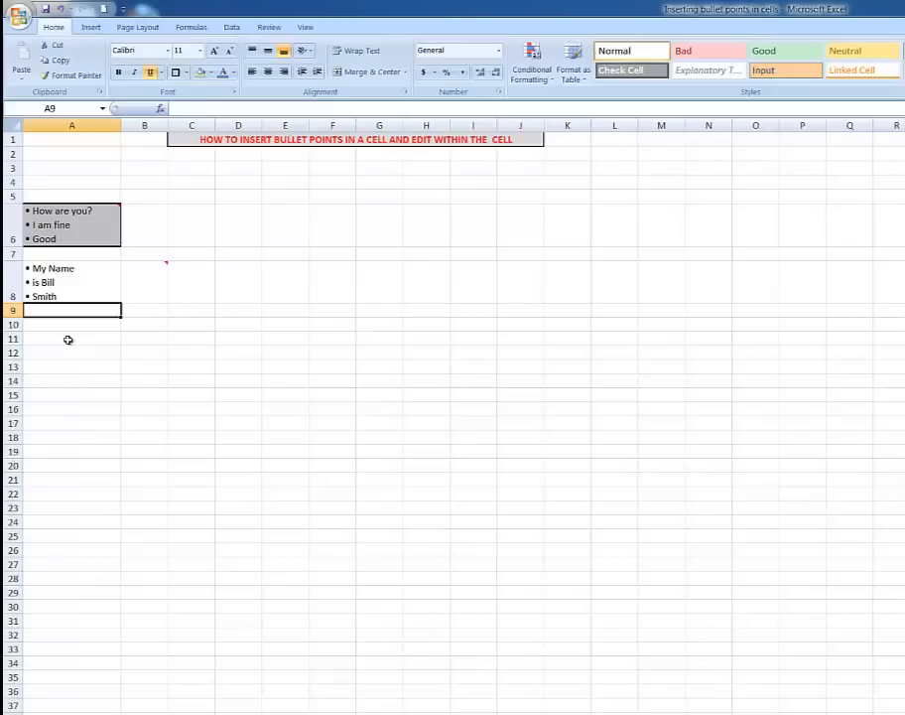
Select cell A11 as the location for the new bullet list.
left_click(67, 337)
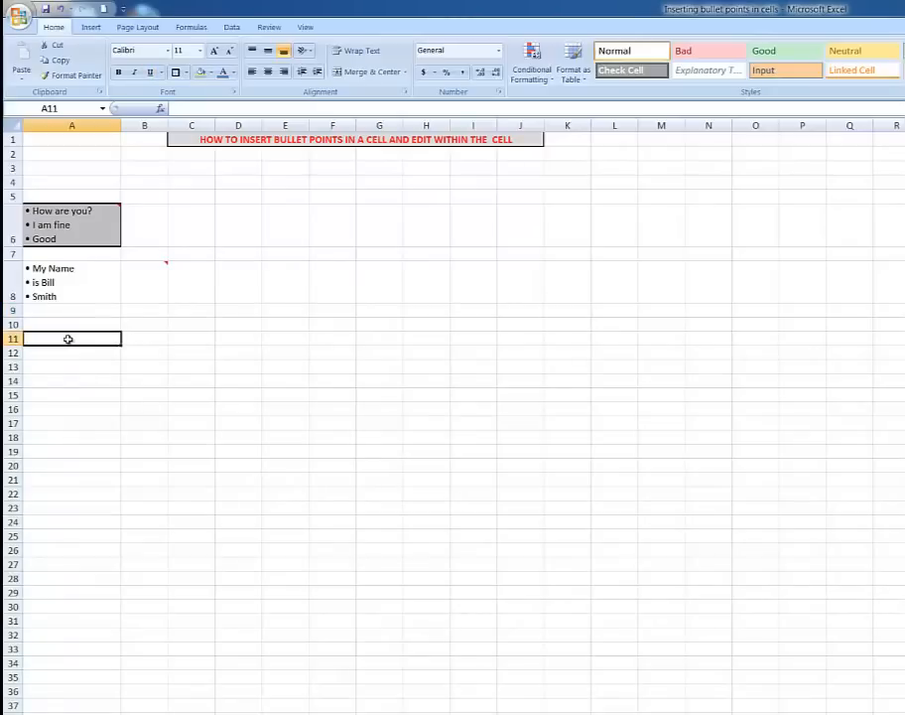
Insert three empty Alt+0149 bullets on separate lines in cell A11 and commit.
type("•")
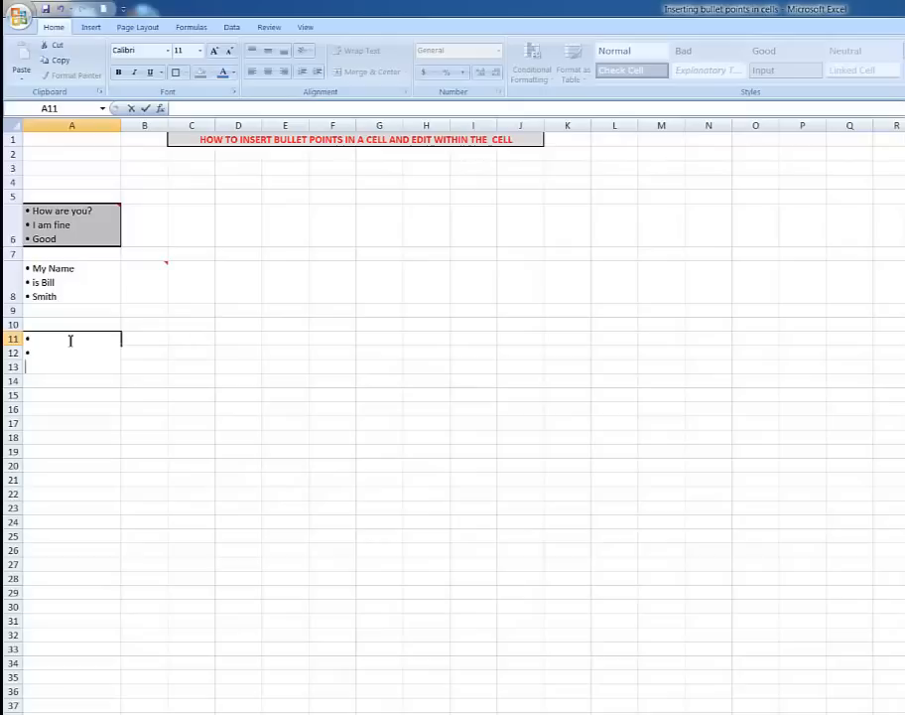
key("Enter")
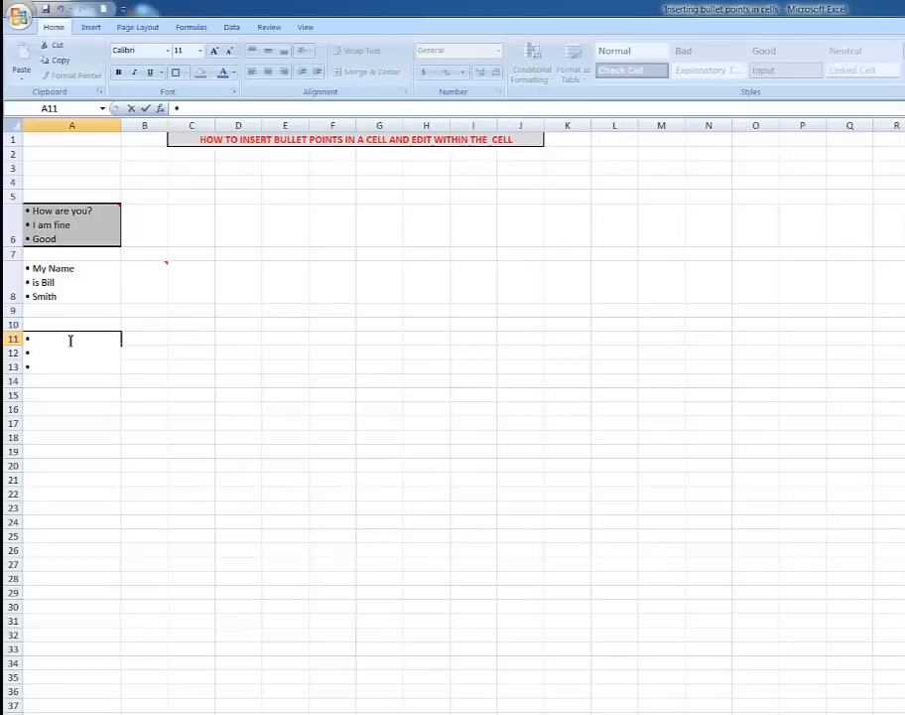
key("Enter")
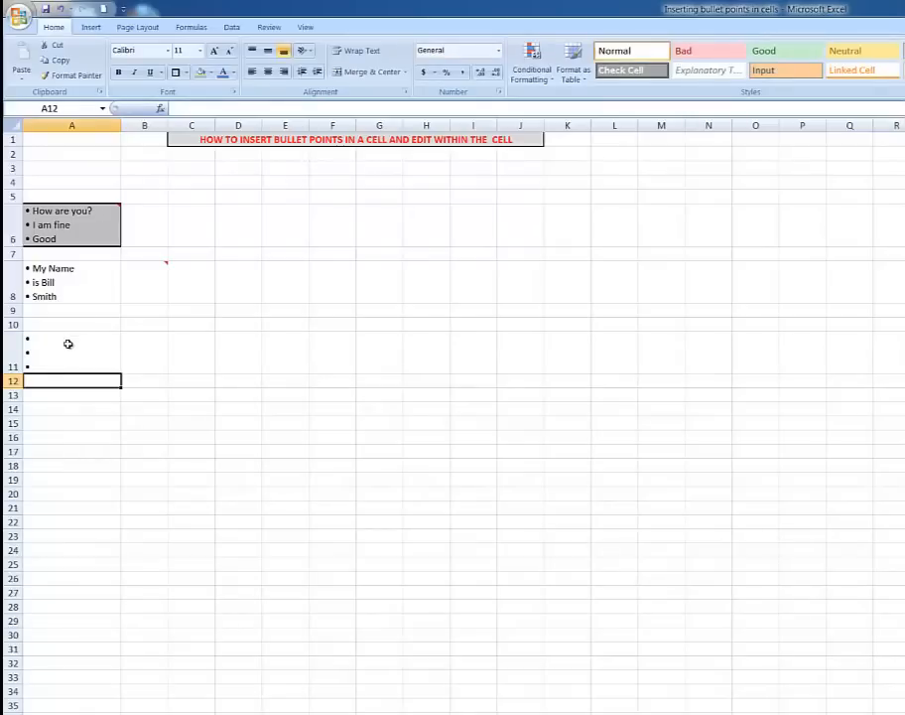
Edit cell A11 to add Dog, CAT and Mouse after the bullets, leaving the middle bullet blank.
double_click(70, 353)
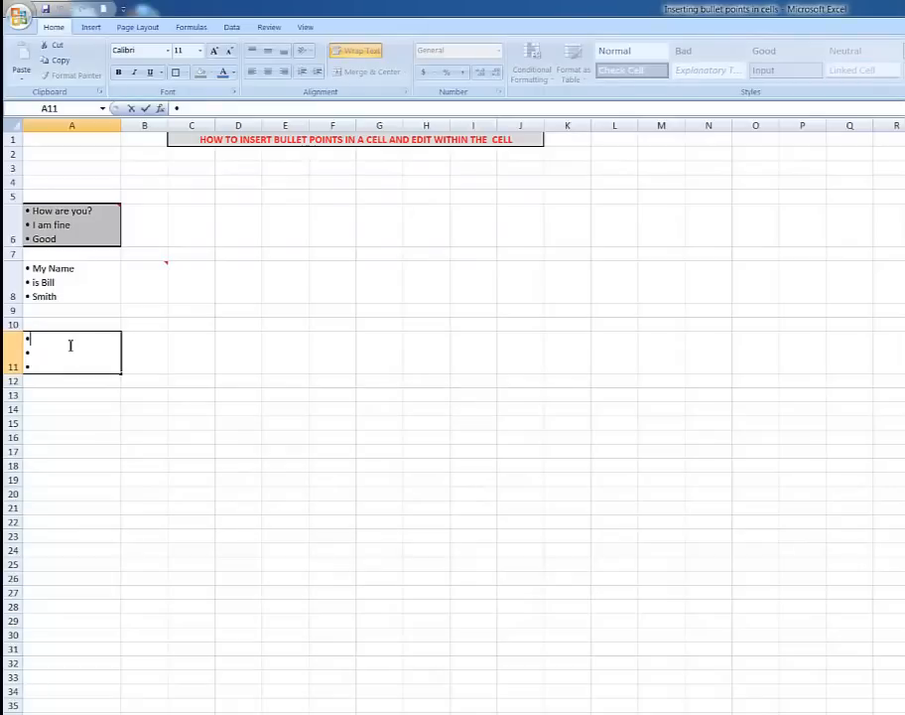
type("D")
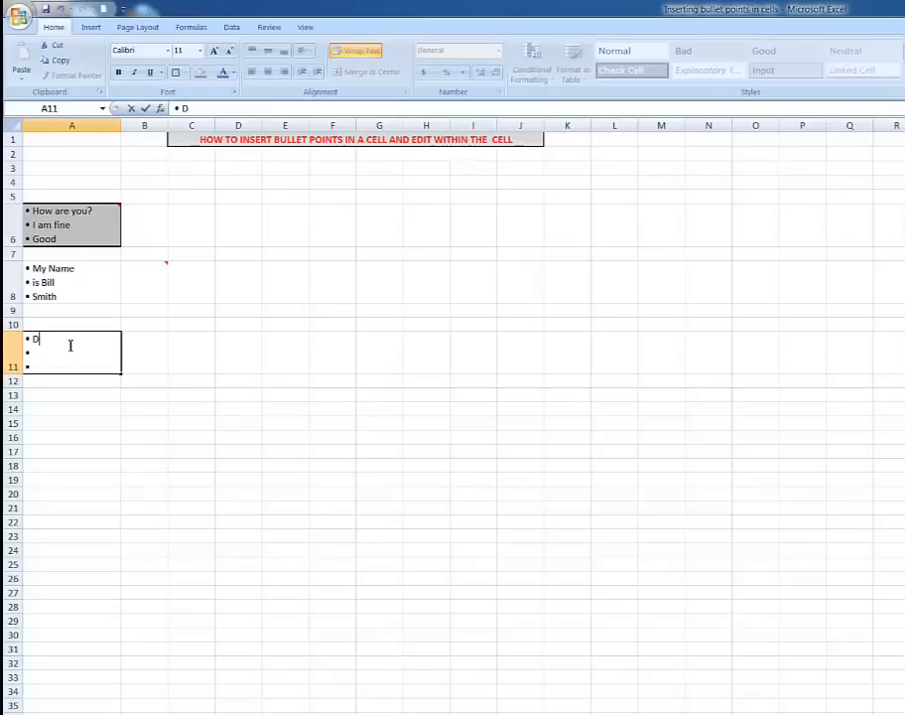
type("og")
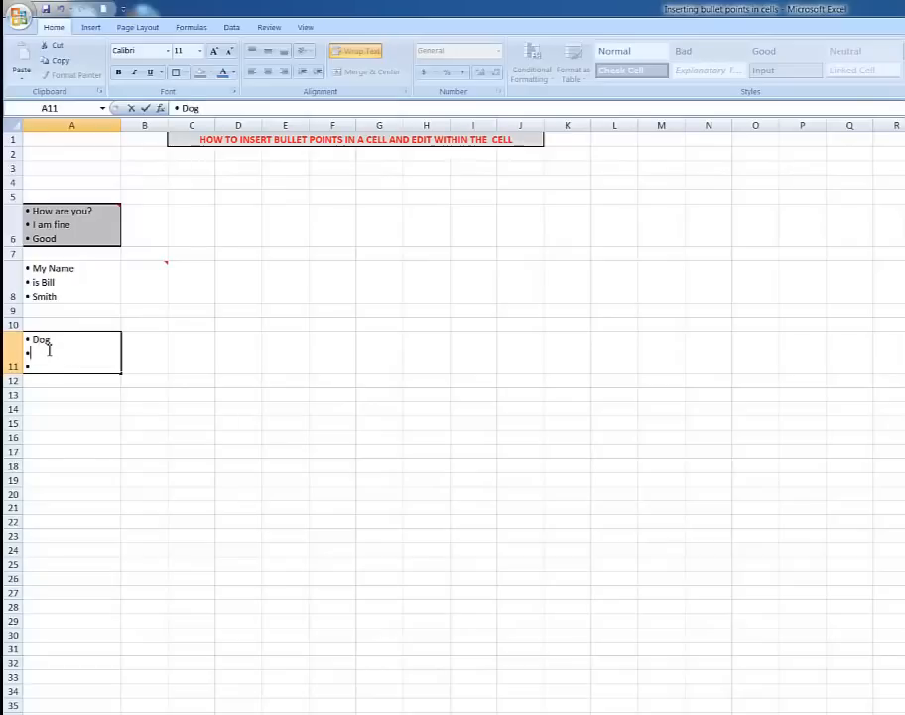
type("C")
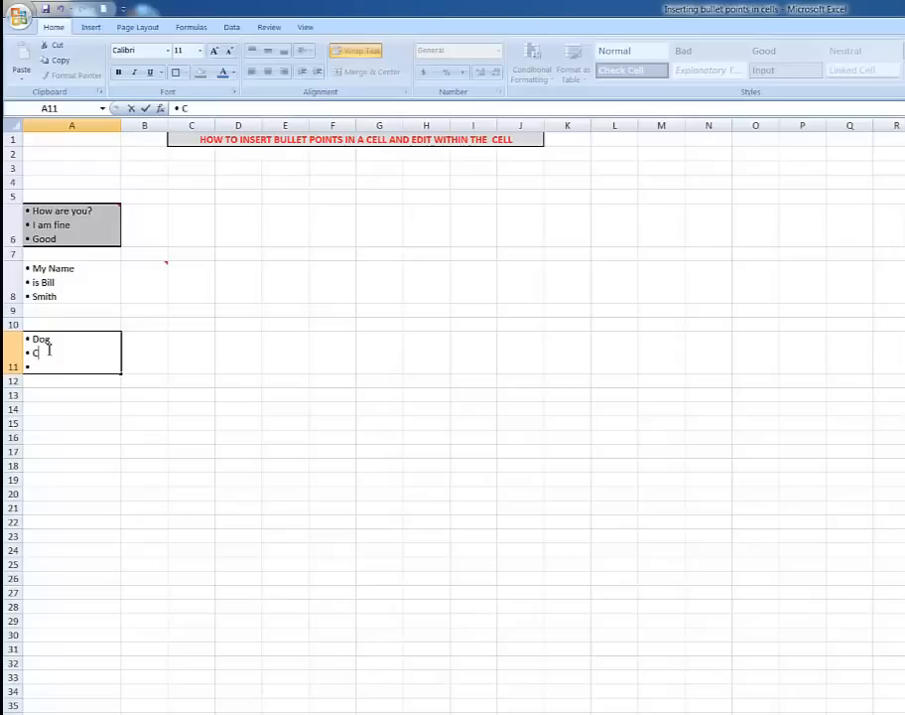
type("AT")
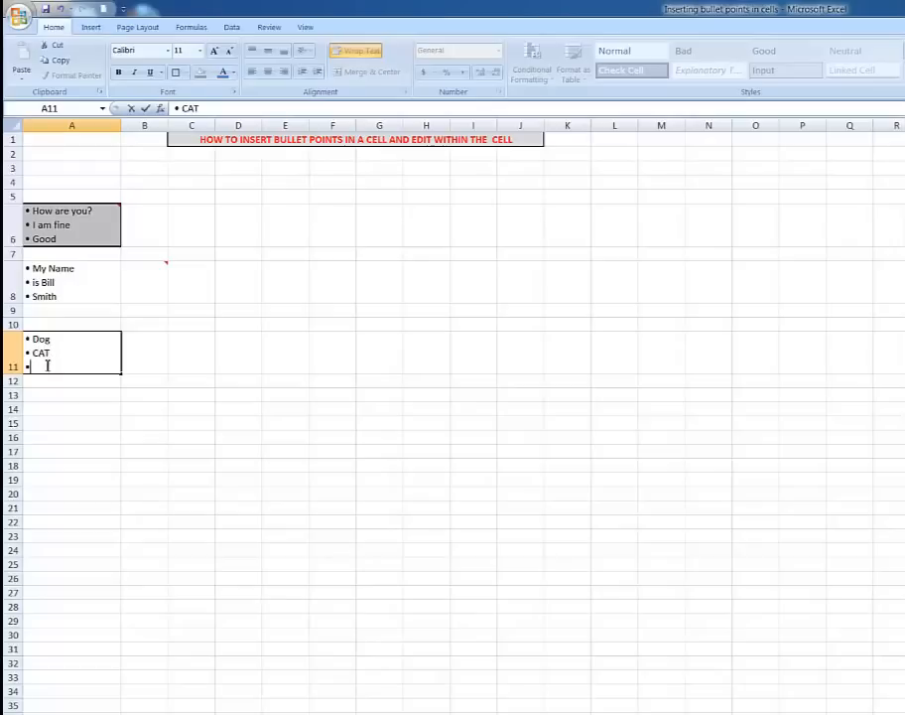
type("Mouse")
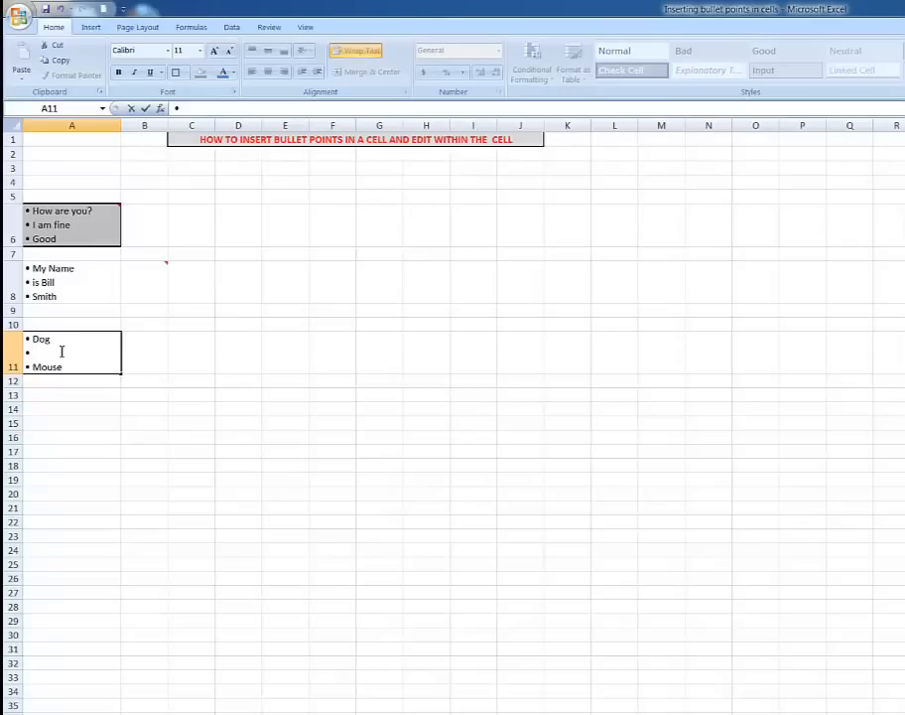
Fill the middle bullet with 'cat' and commit so A11 reads Dog, cat, Mouse.
type("cat")
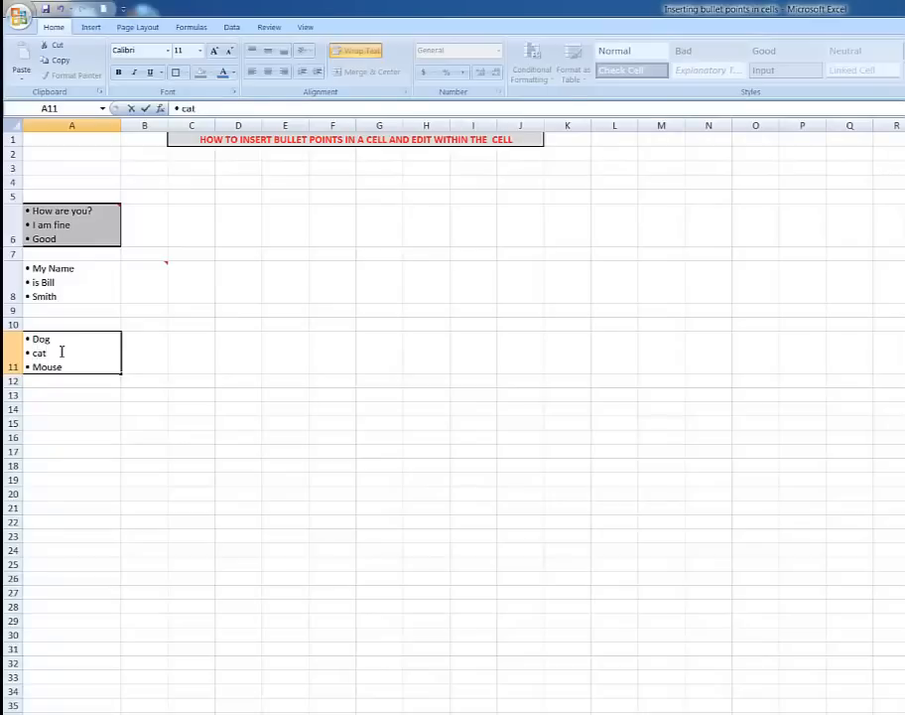
key("Enter")
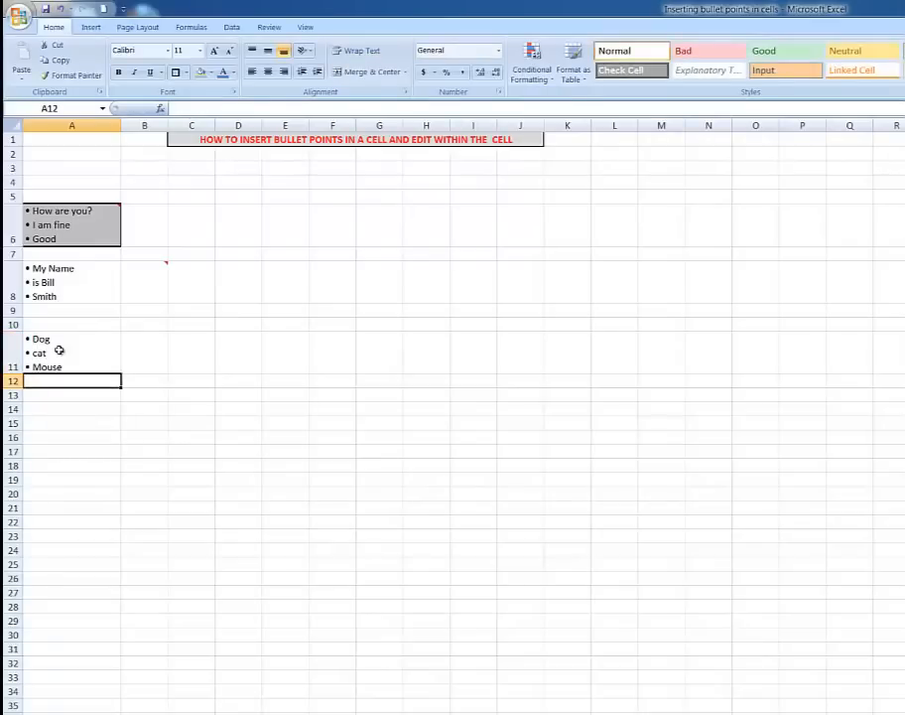